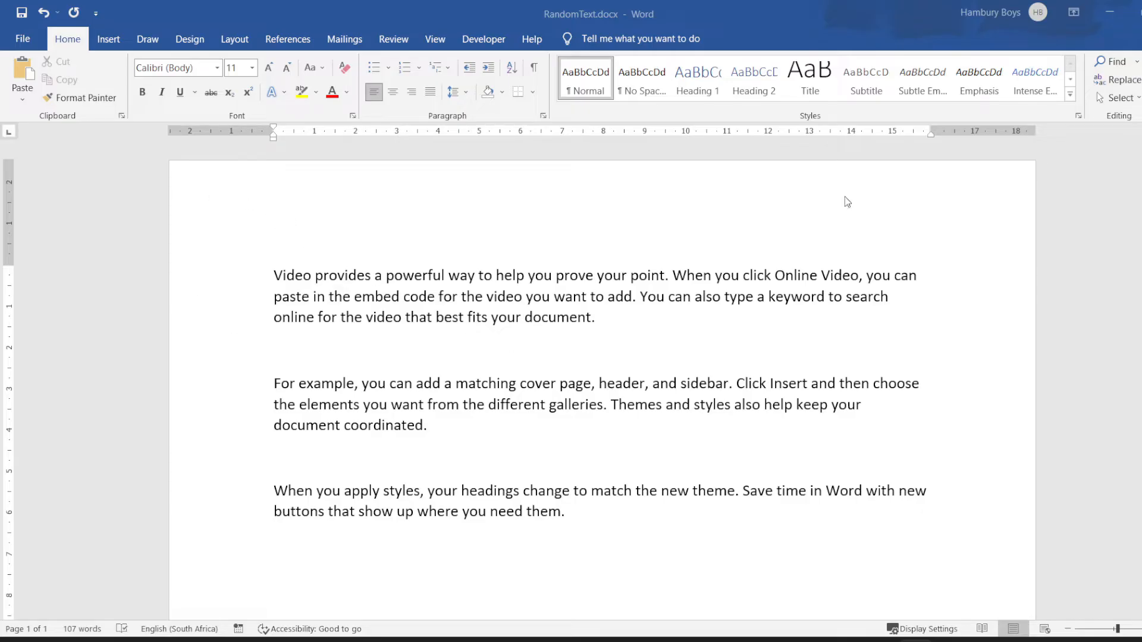
mouse_move(1019, 250)
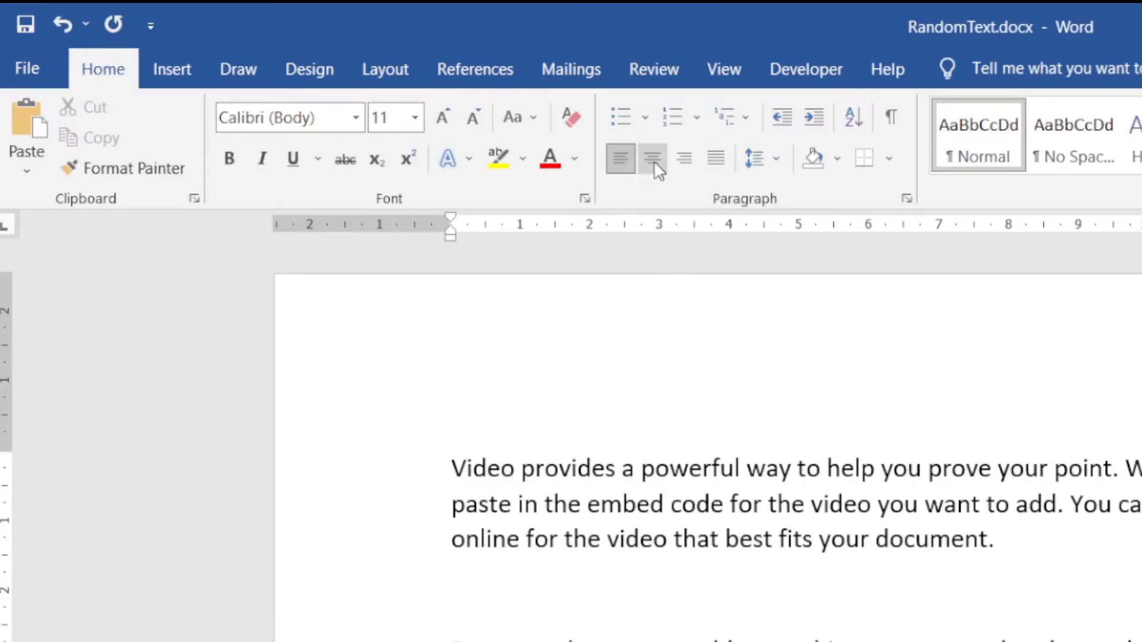
mouse_move(619, 159)
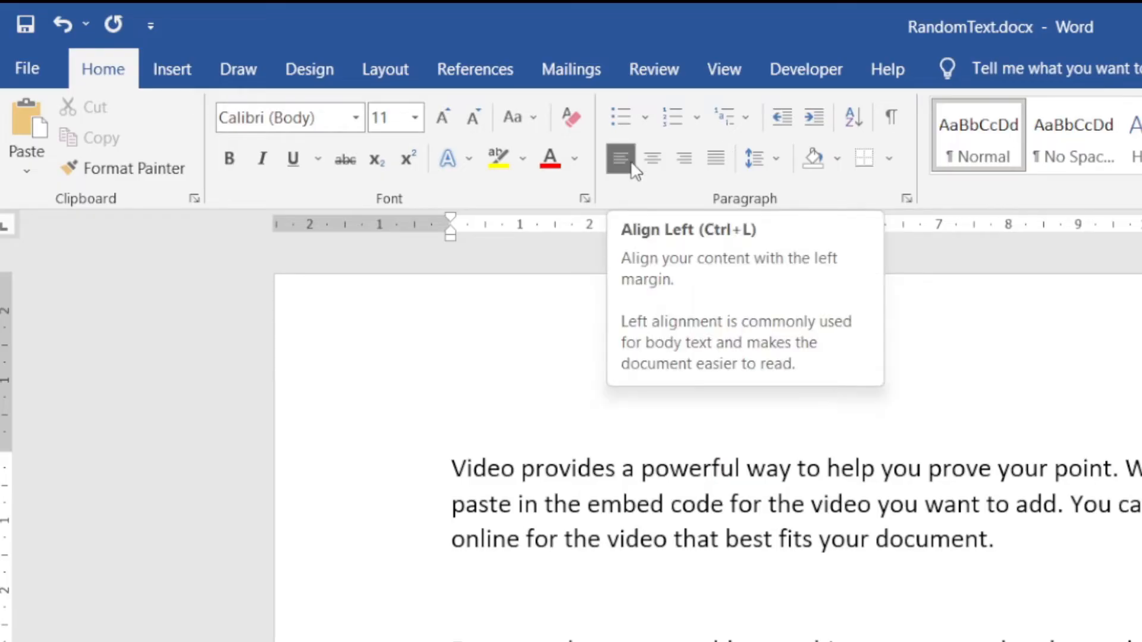
mouse_move(652, 160)
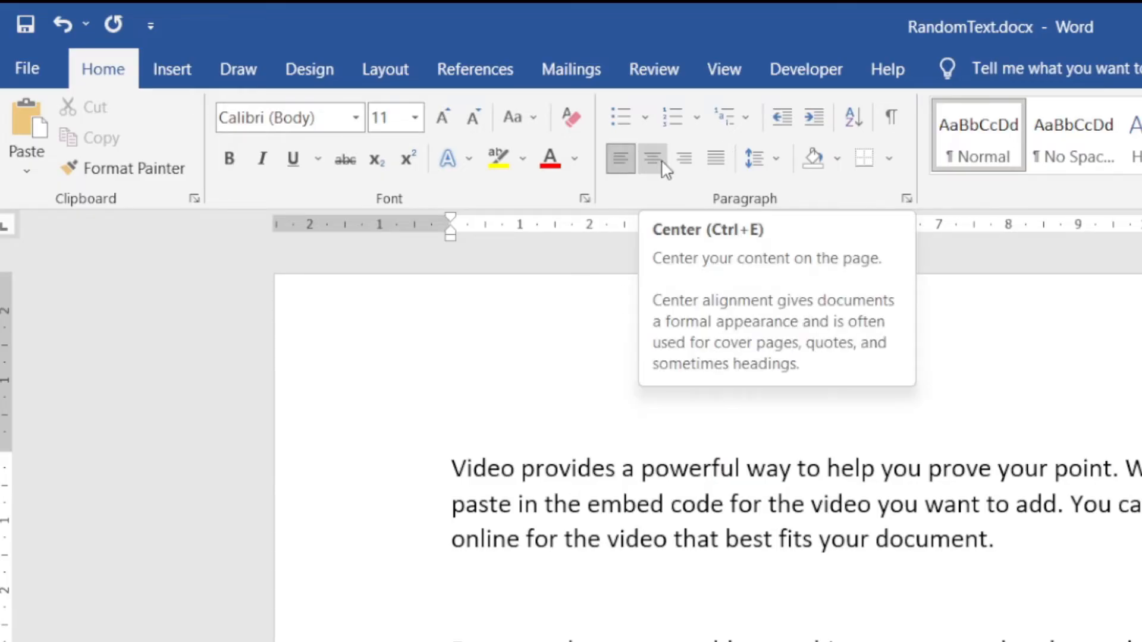
mouse_move(685, 159)
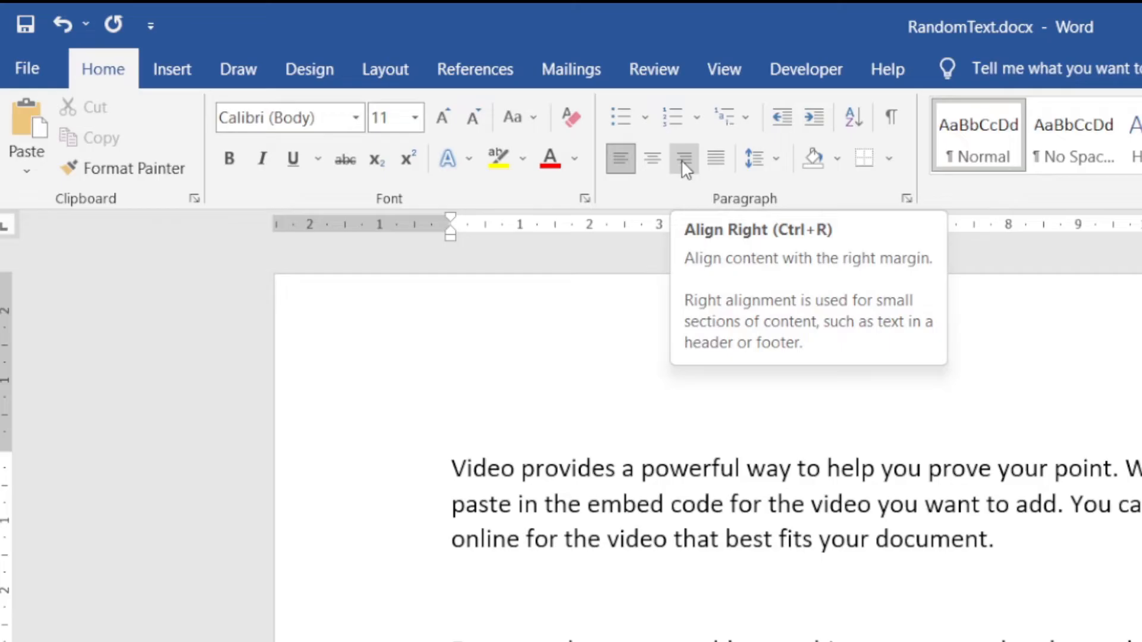
mouse_move(719, 167)
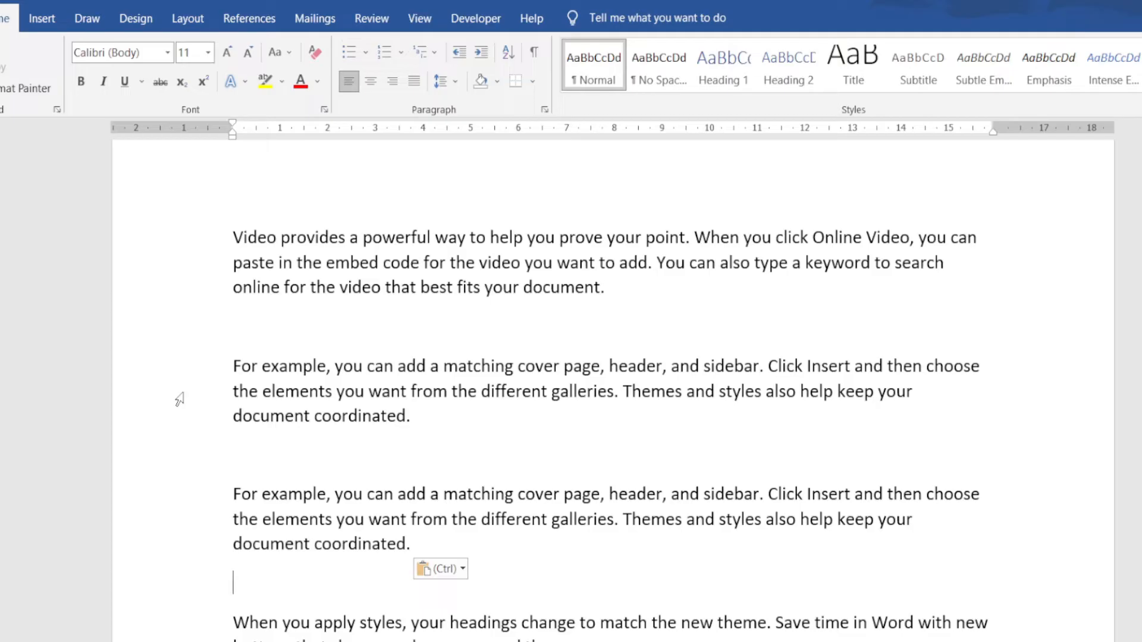
mouse_move(300, 333)
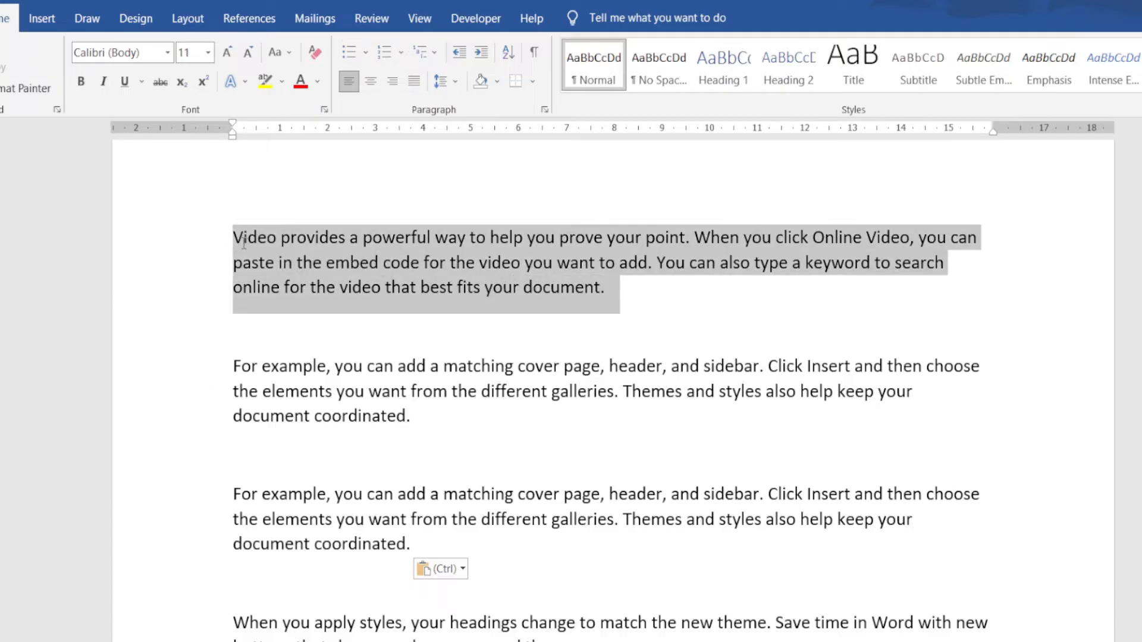
Cycle the first paragraph through left and center alignment and leave it right-aligned
click(349, 81)
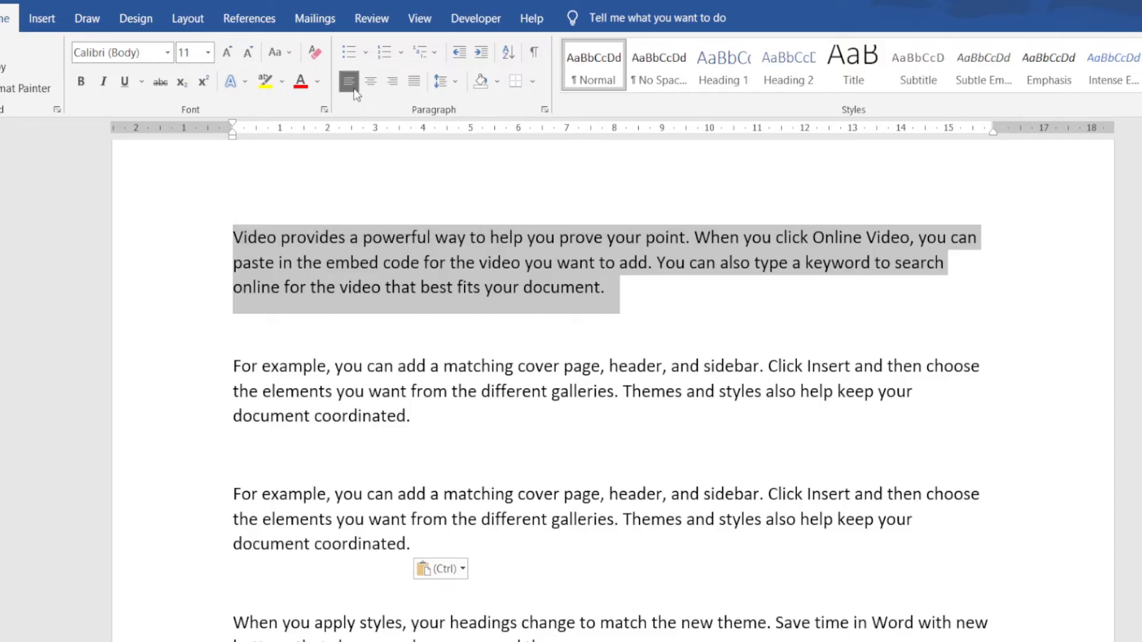
mouse_move(350, 81)
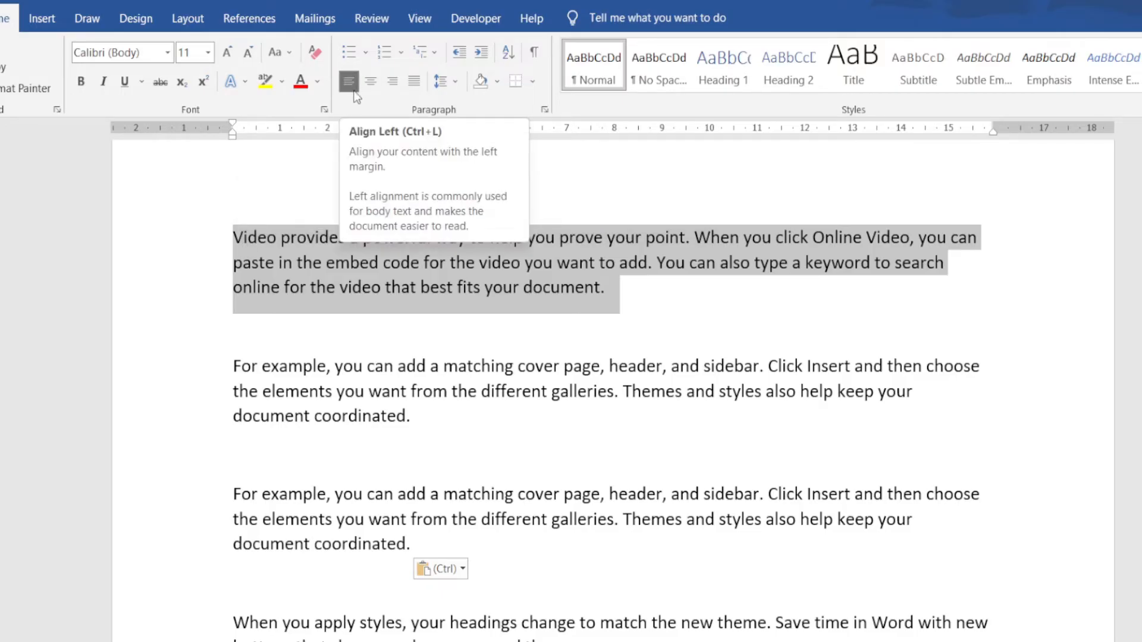
click(371, 81)
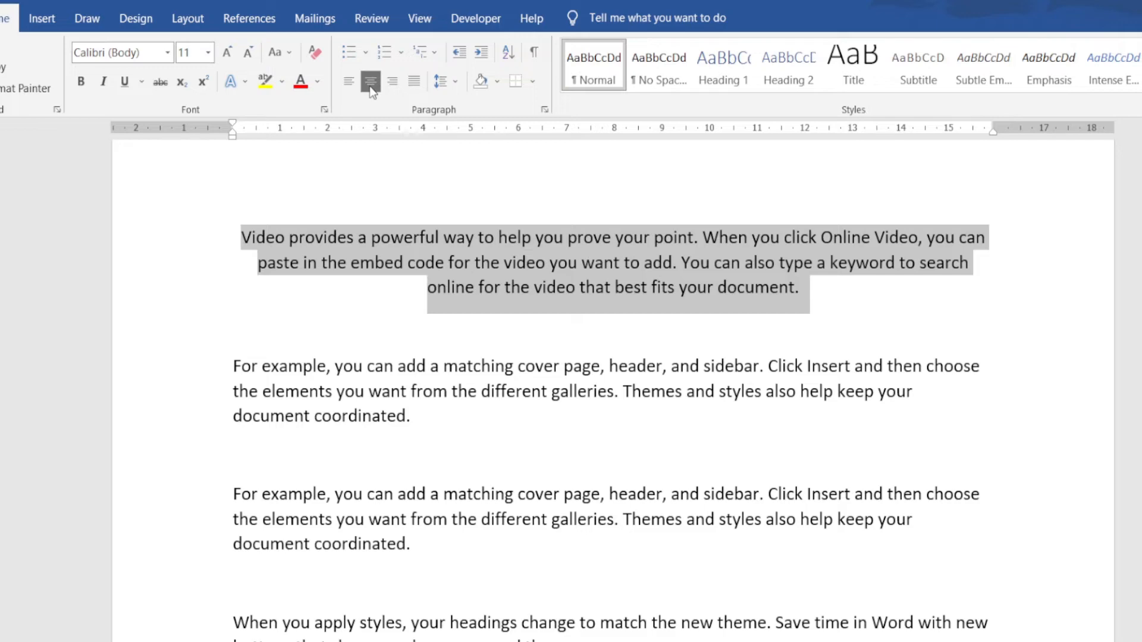
click(392, 81)
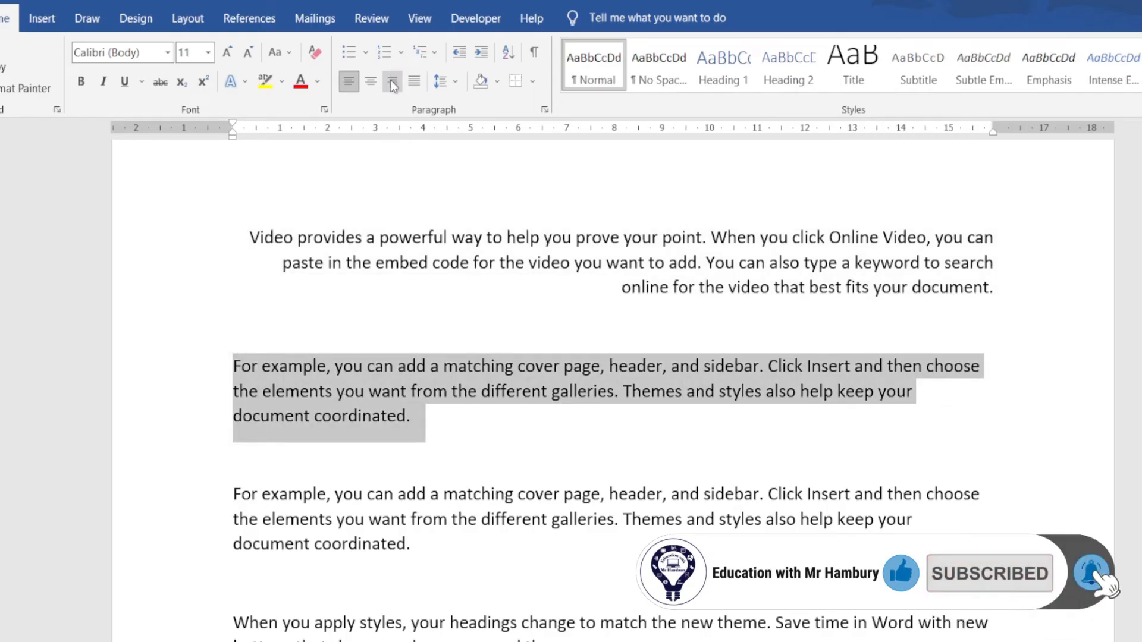
Try right alignment on the second paragraph, then select the third paragraph and center it
click(392, 80)
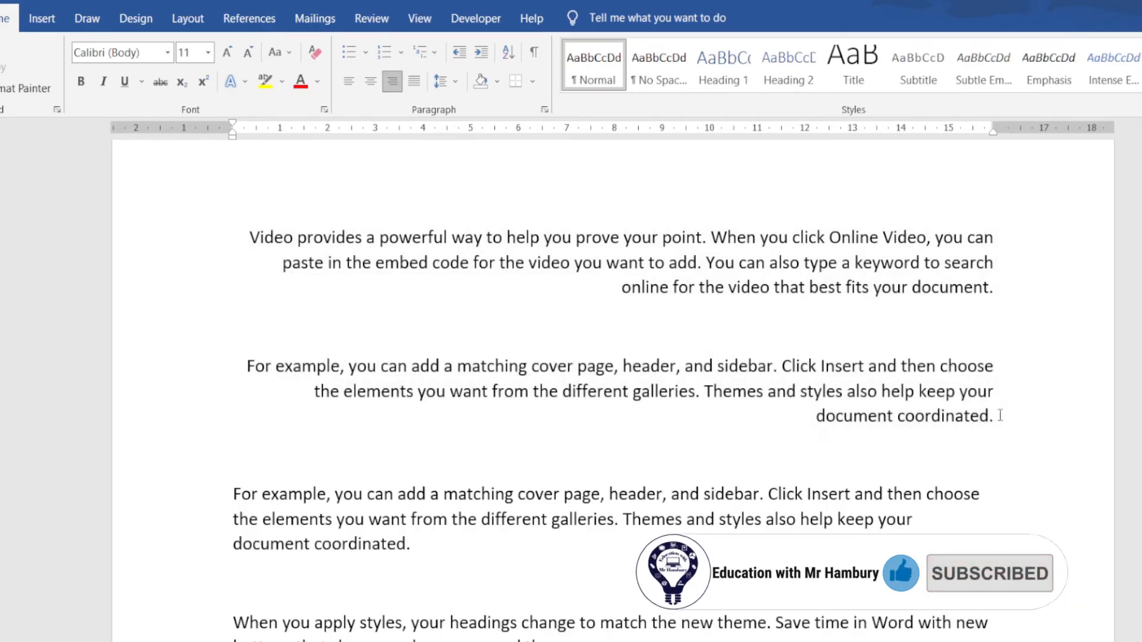
drag(246, 367, 1007, 416)
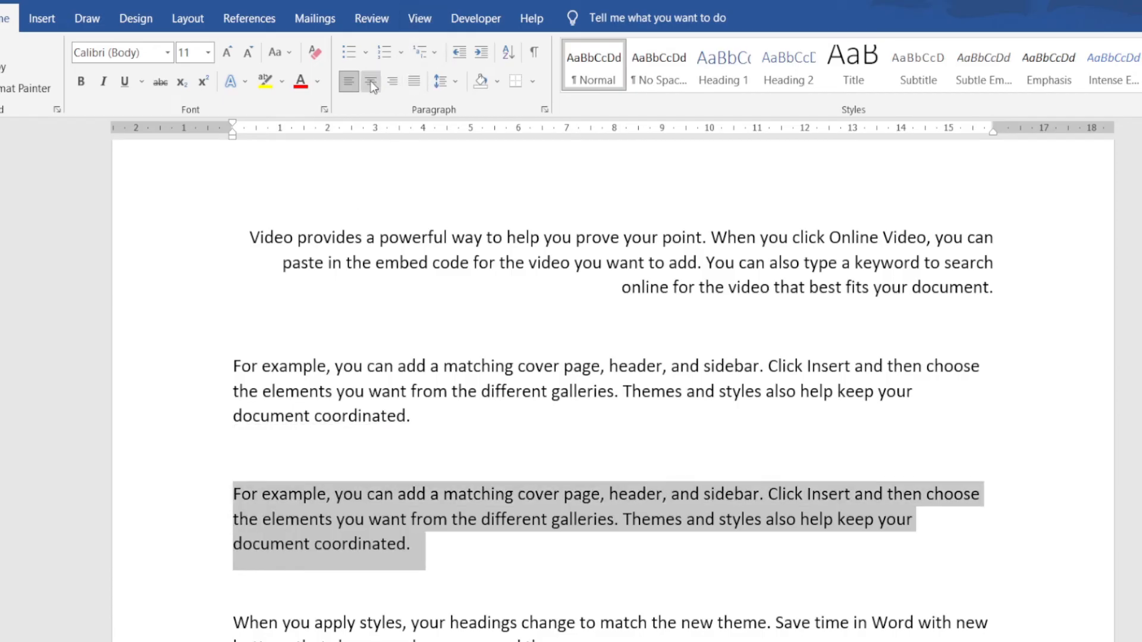
click(370, 81)
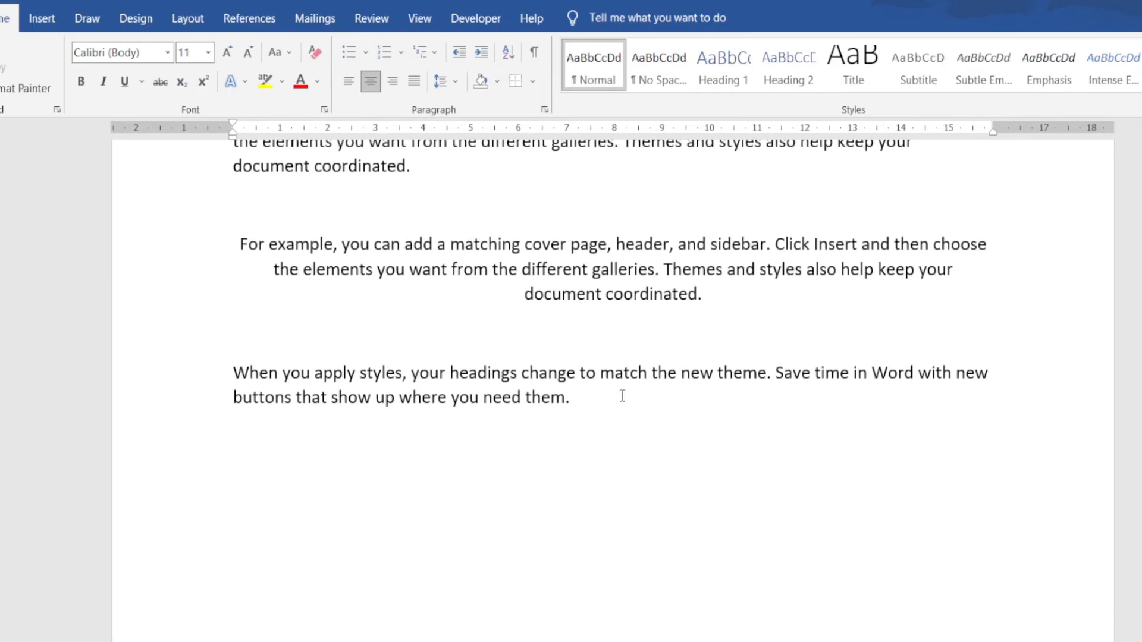
Select the last paragraph, try left alignment, then justify it to both margins
drag(233, 372, 570, 397)
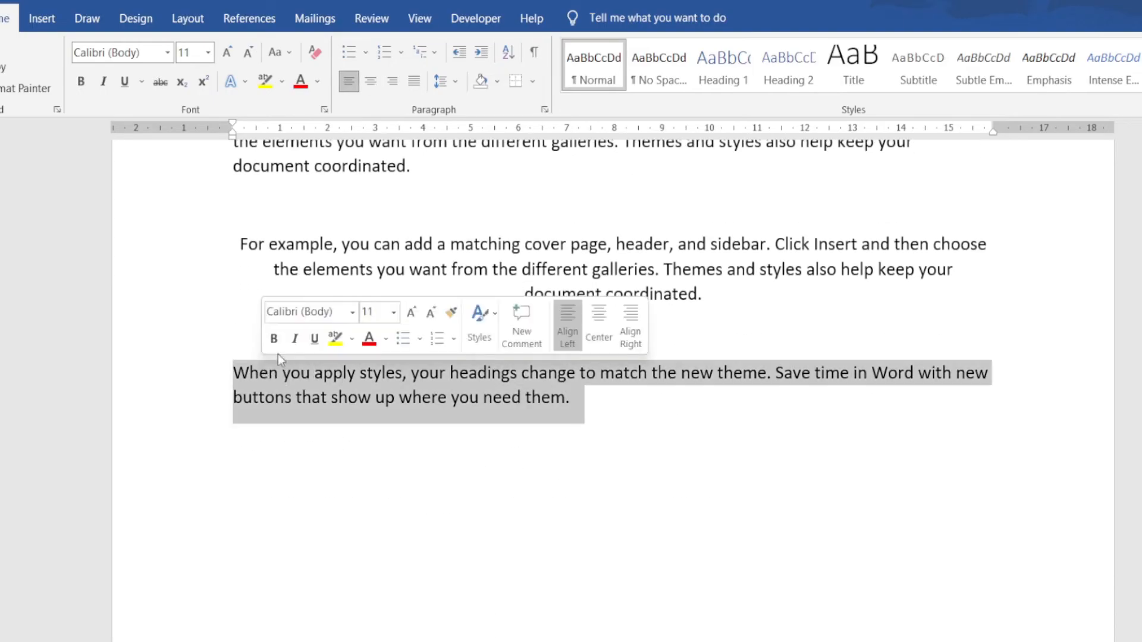
mouse_move(411, 80)
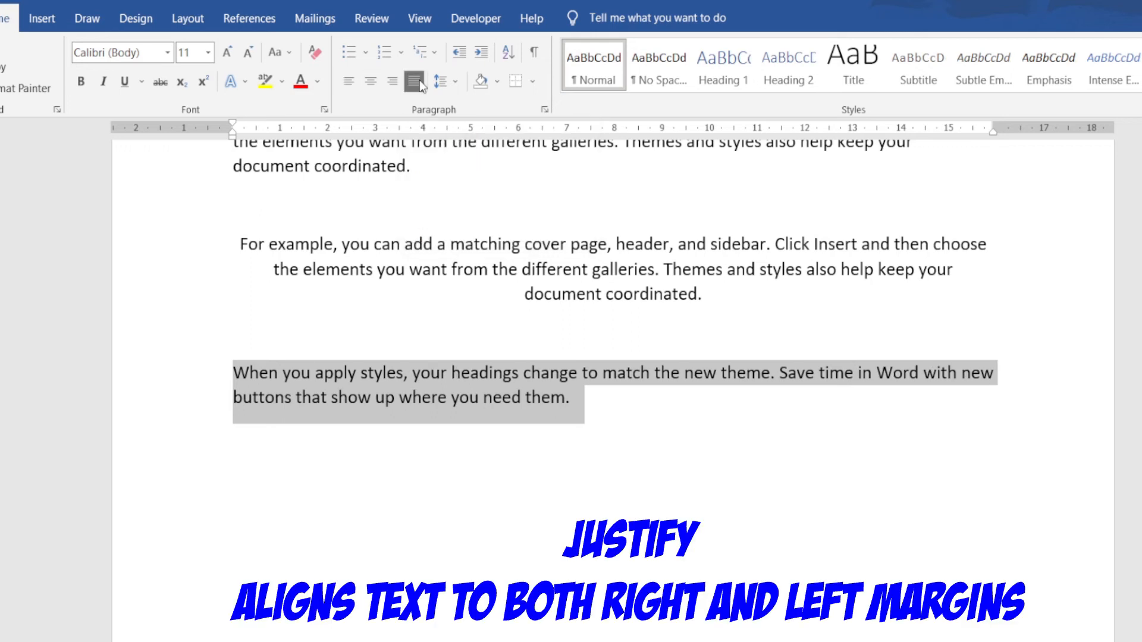
click(348, 81)
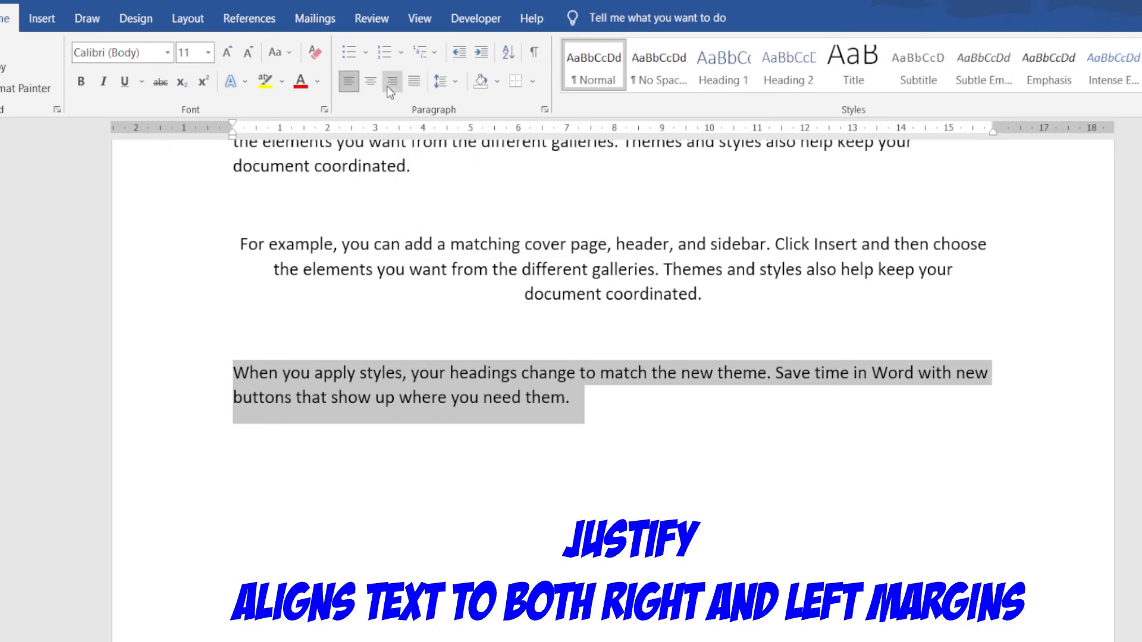
click(348, 81)
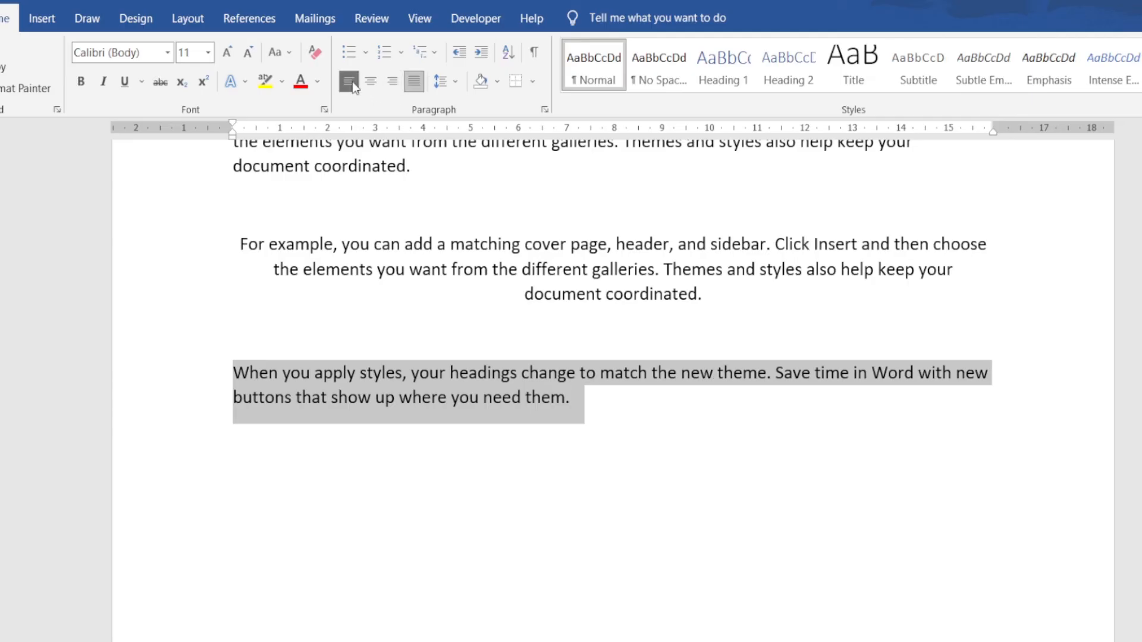
click(414, 81)
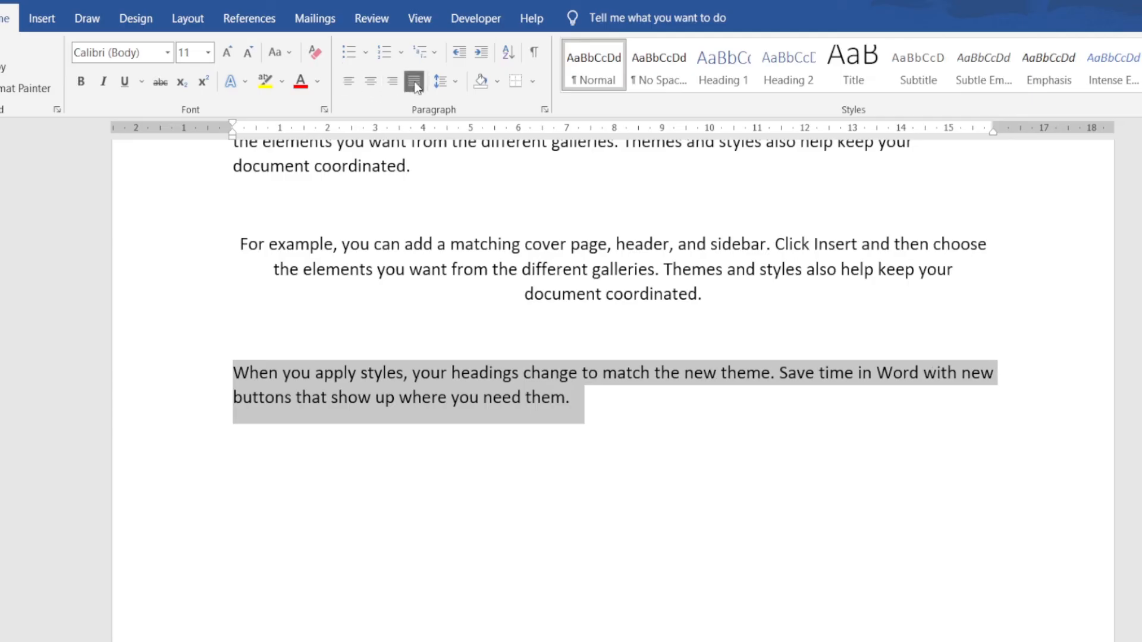
click(414, 81)
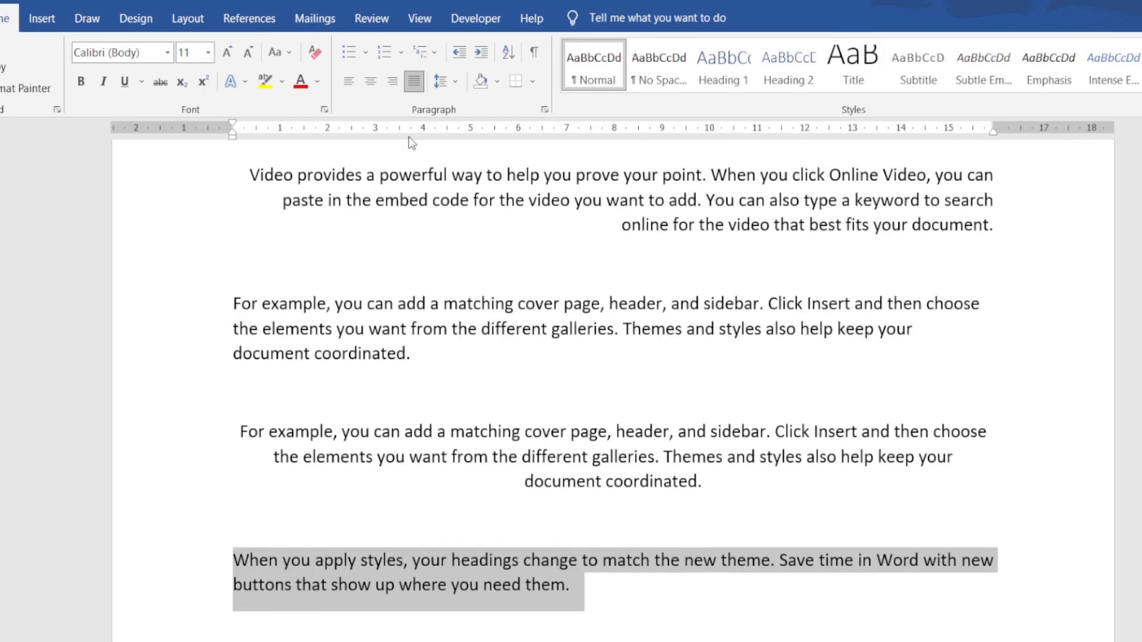
mouse_move(383, 403)
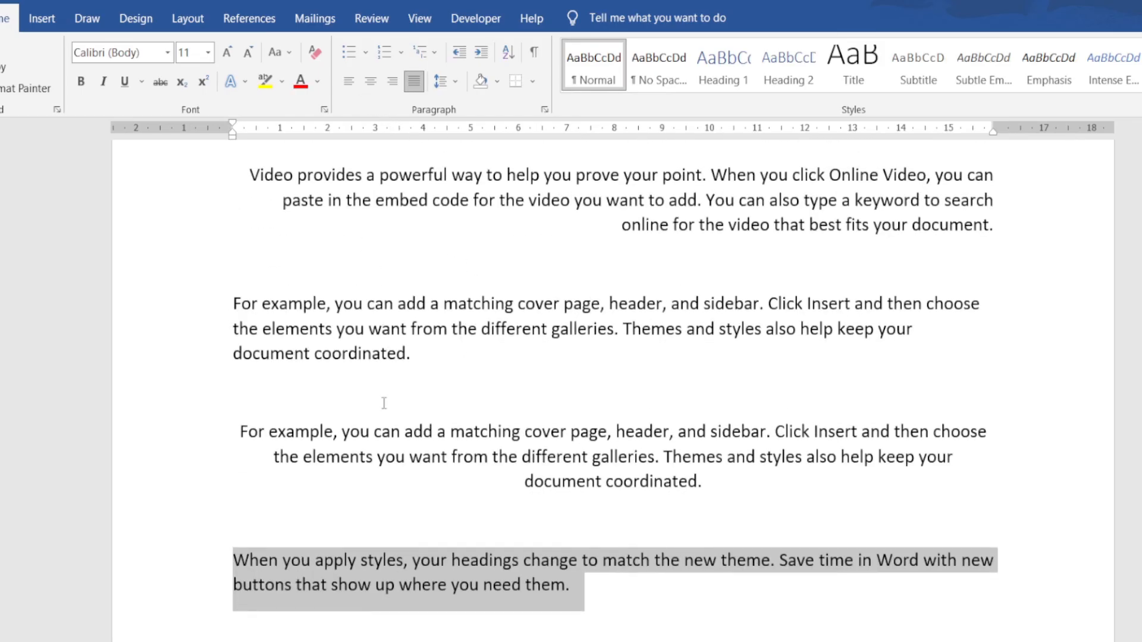